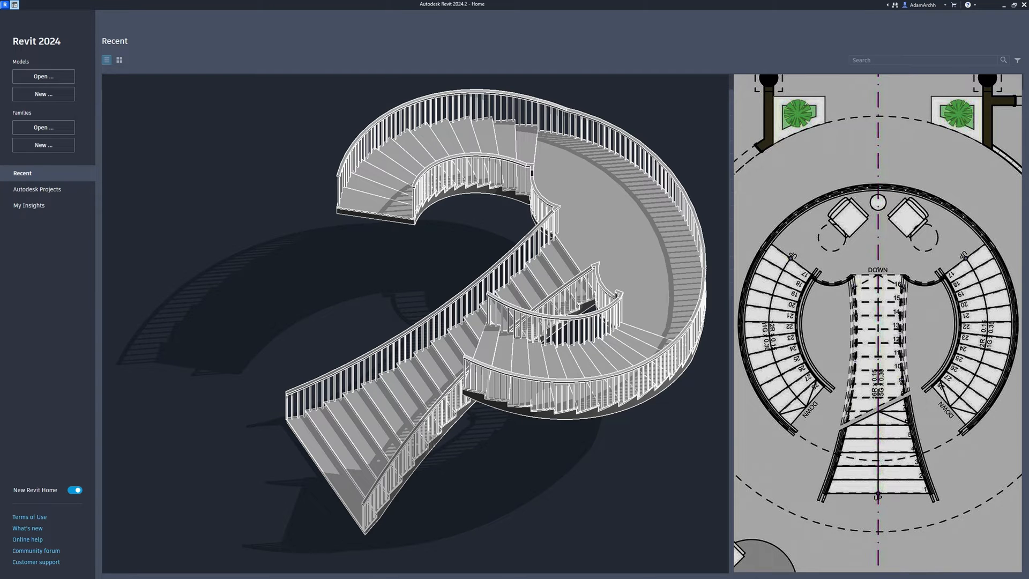
Create a new project from the Metric Multi-discipline template.
click(43, 94)
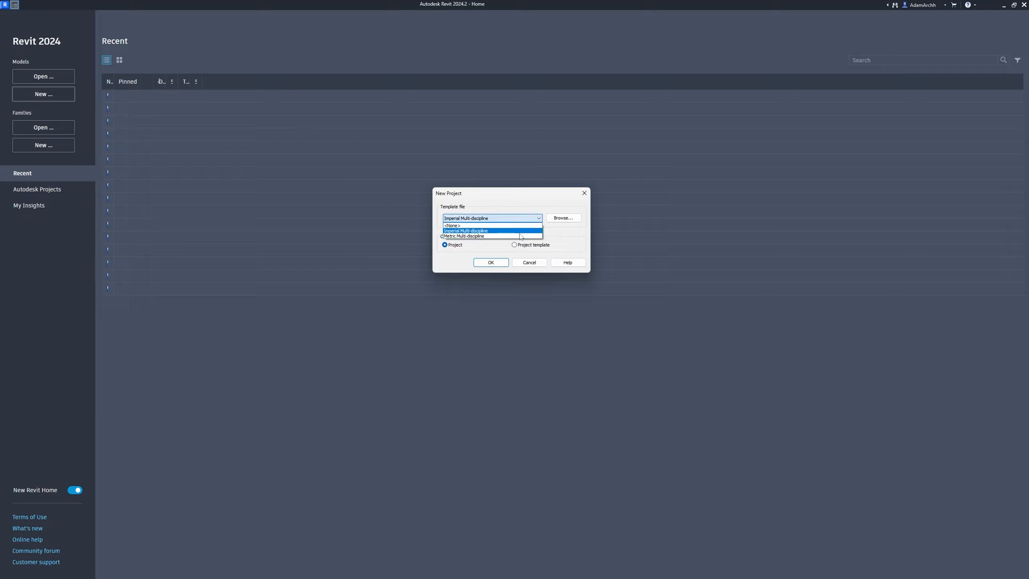
click(466, 236)
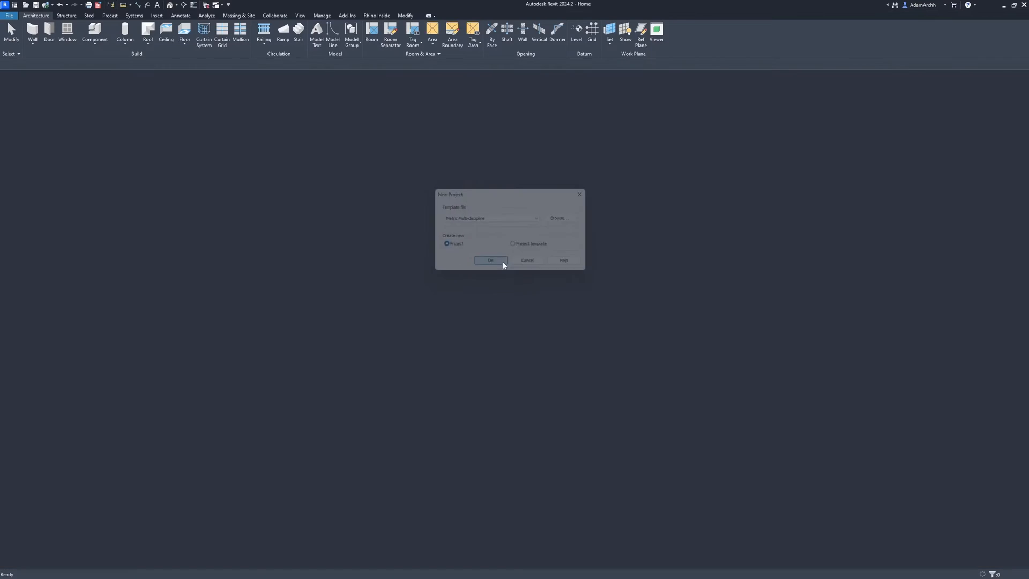
click(491, 259)
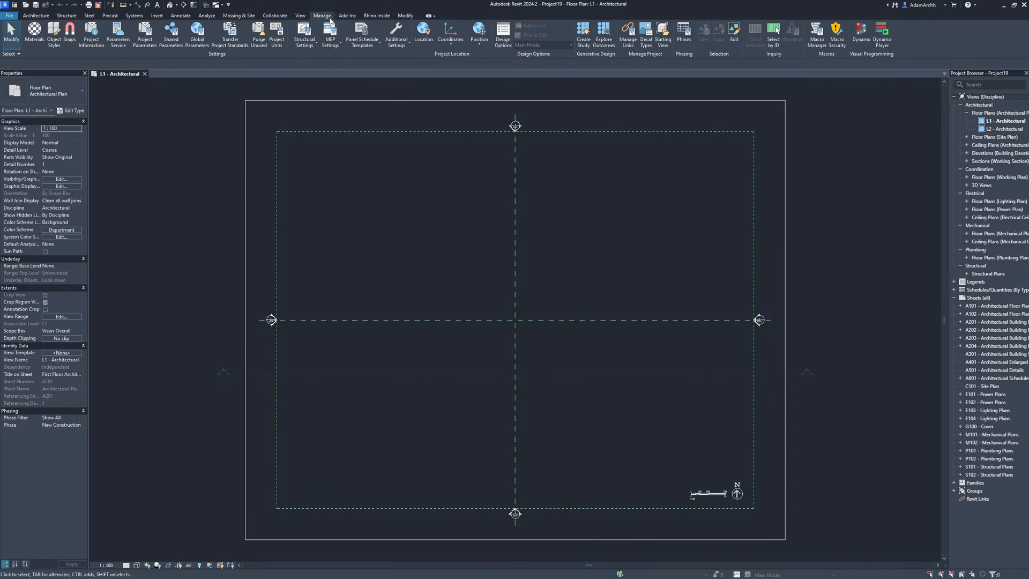
Set the project's length units to centimetres in Project Units.
click(275, 34)
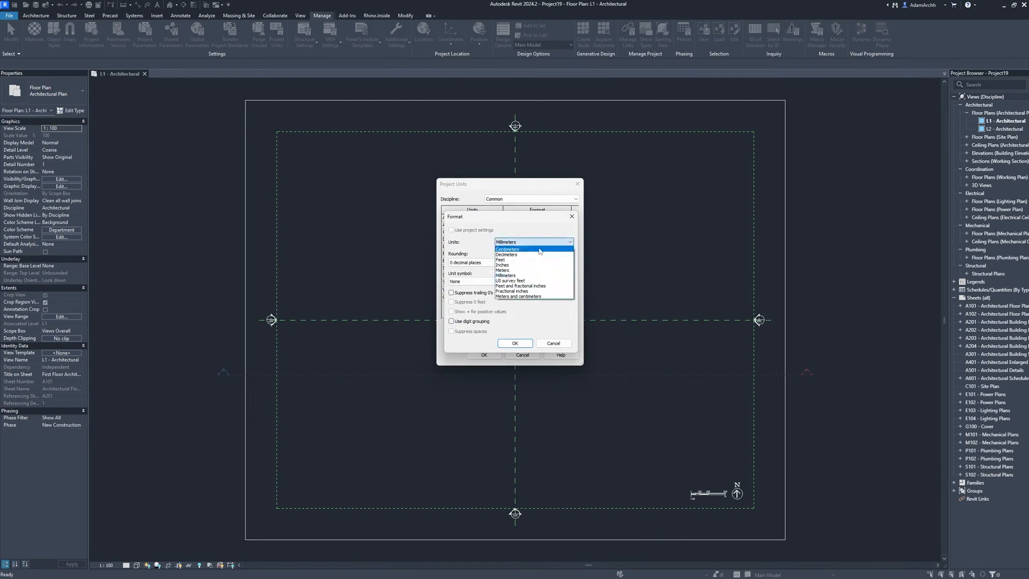
click(508, 249)
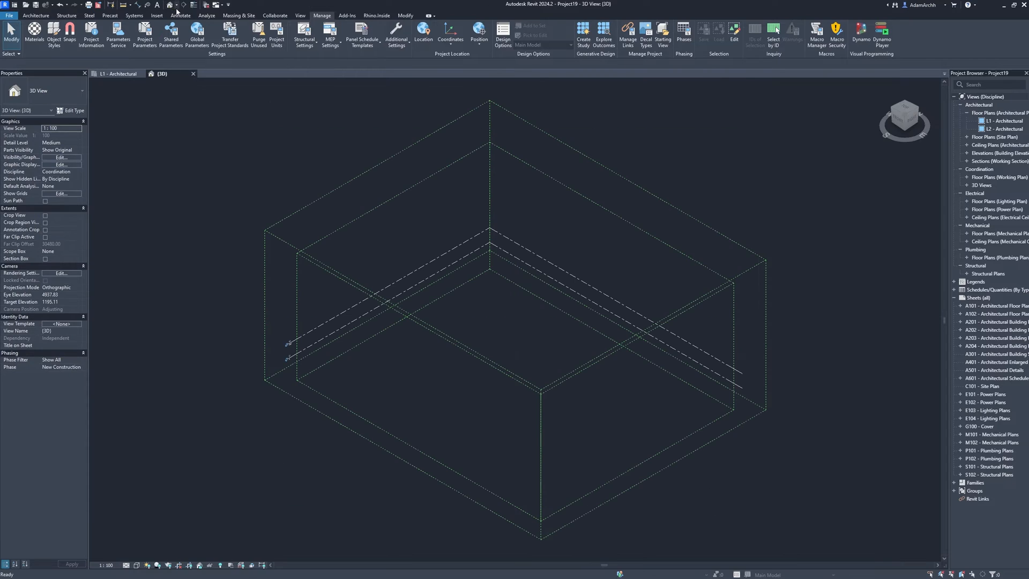
Hide annotation categories in the default 3D view and tile it with the L1 plan.
click(300, 15)
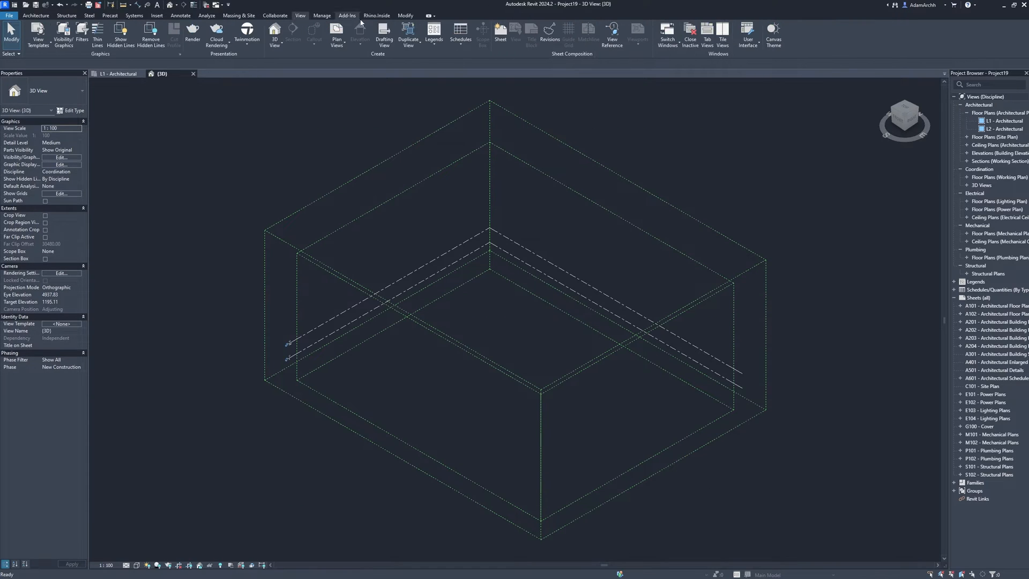
click(722, 32)
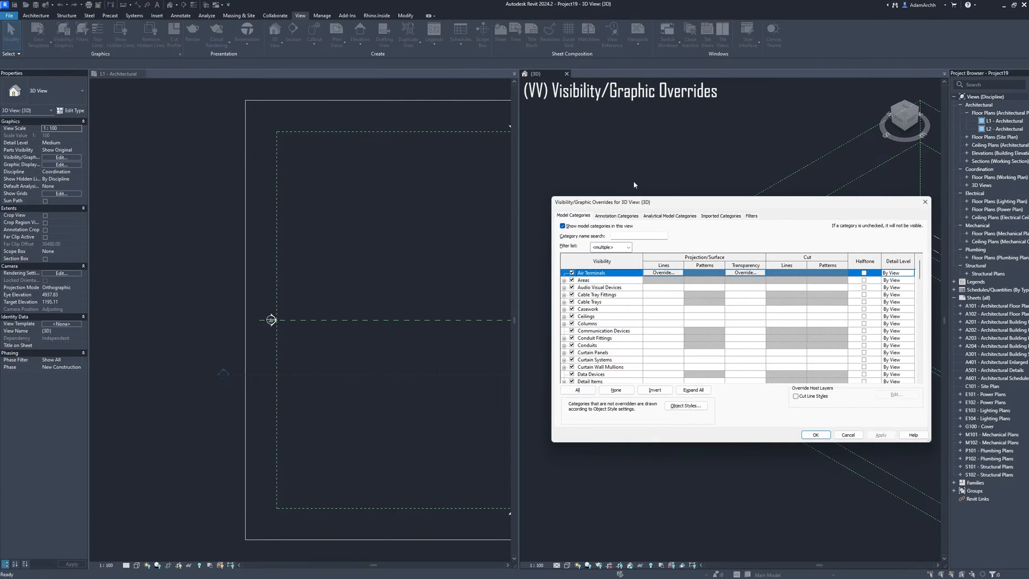
click(616, 216)
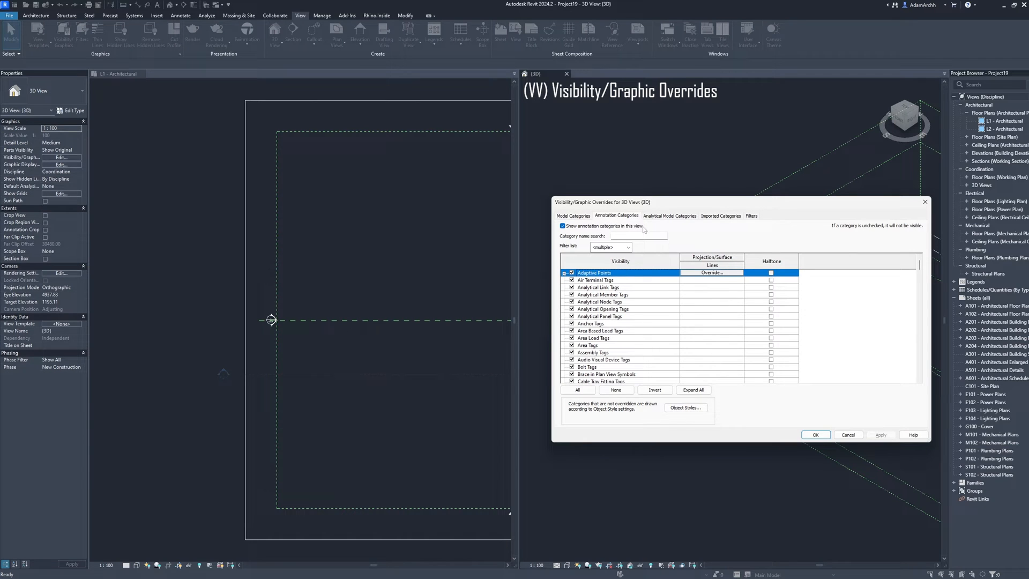
click(562, 225)
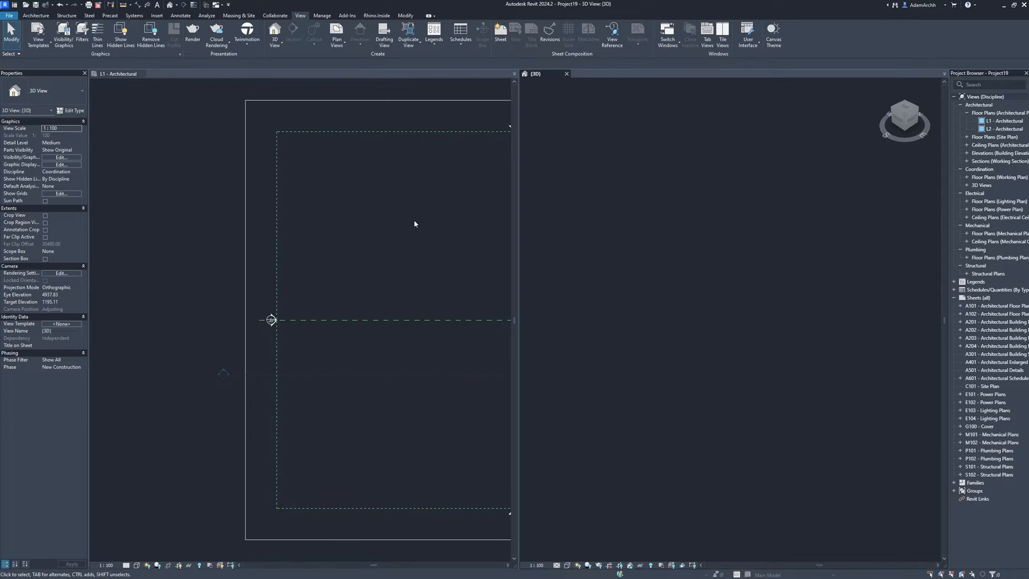
Import 'Image For Staircase Tutorial.png' into the L1 floor plan as a tracing reference.
click(157, 15)
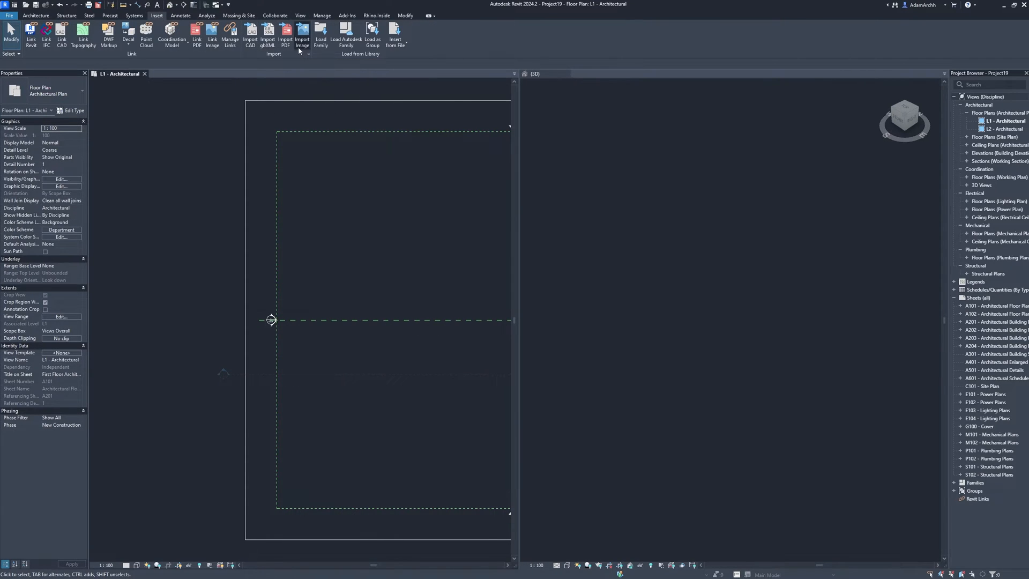
click(302, 33)
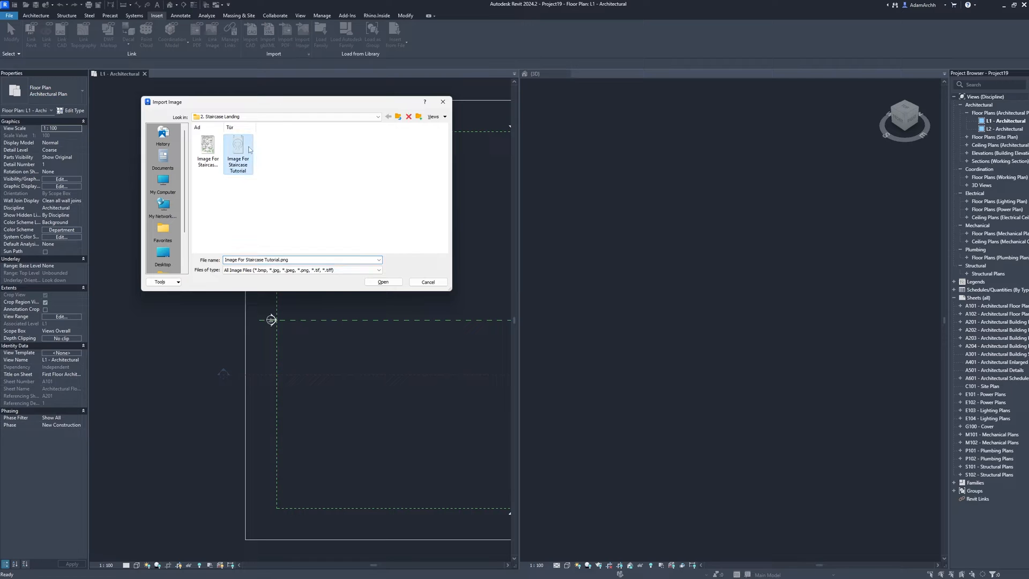
click(382, 282)
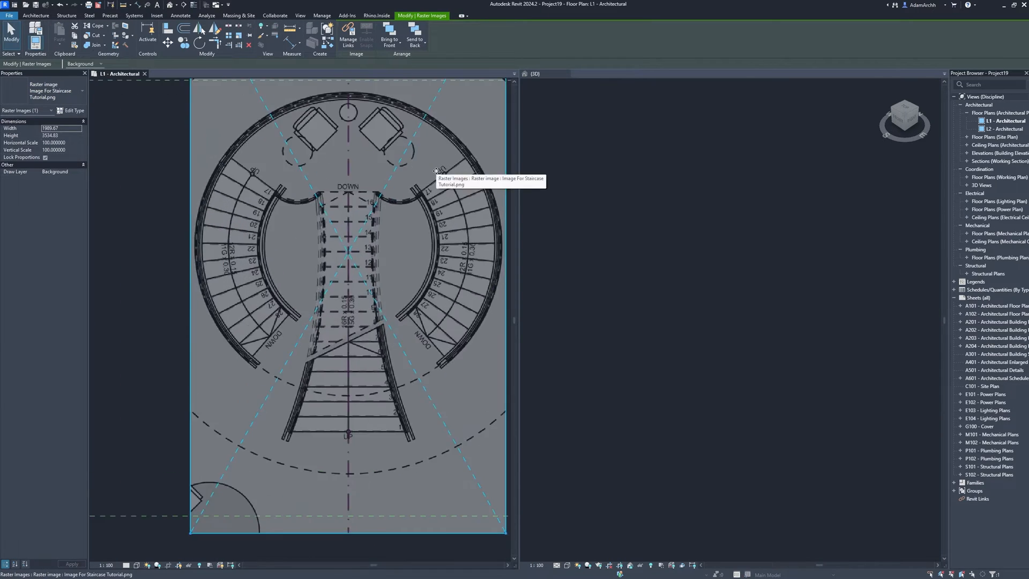
mouse_move(238, 42)
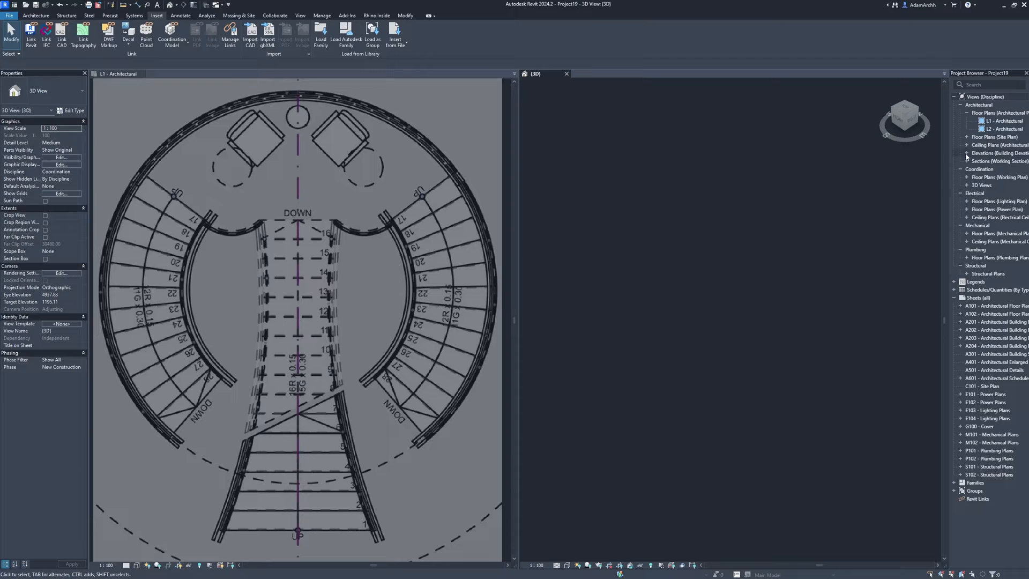
Show the East - Architectural elevation beside the L1 plan.
double_click(1001, 161)
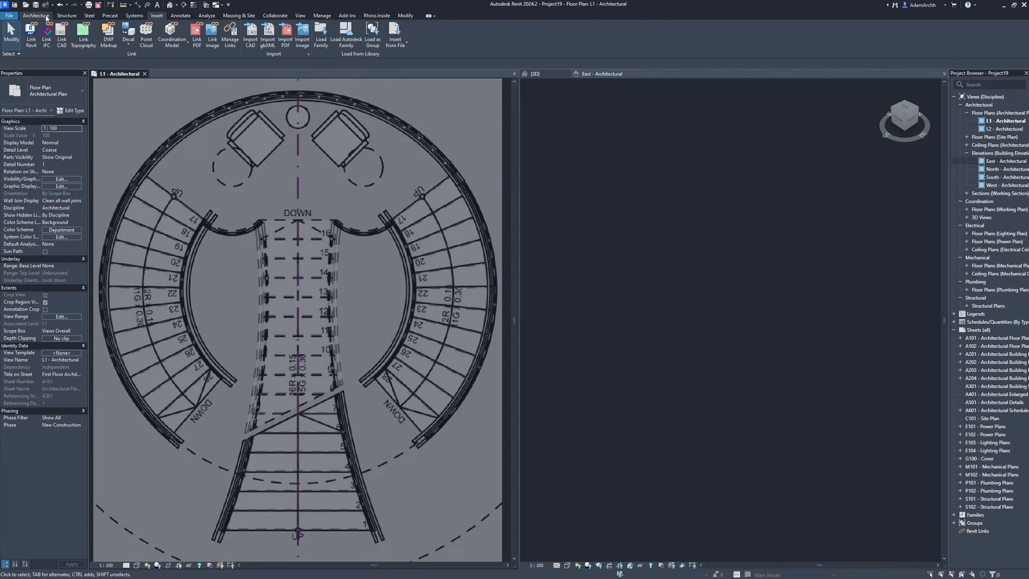
Start a stair with 30 desired risers and actual run width 130 along the central flight.
click(42, 15)
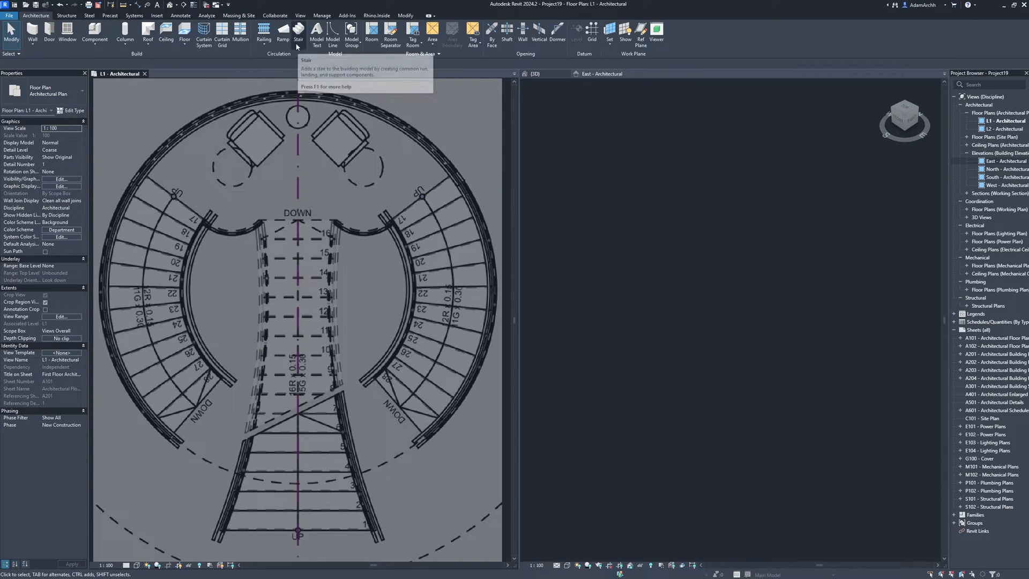
click(301, 32)
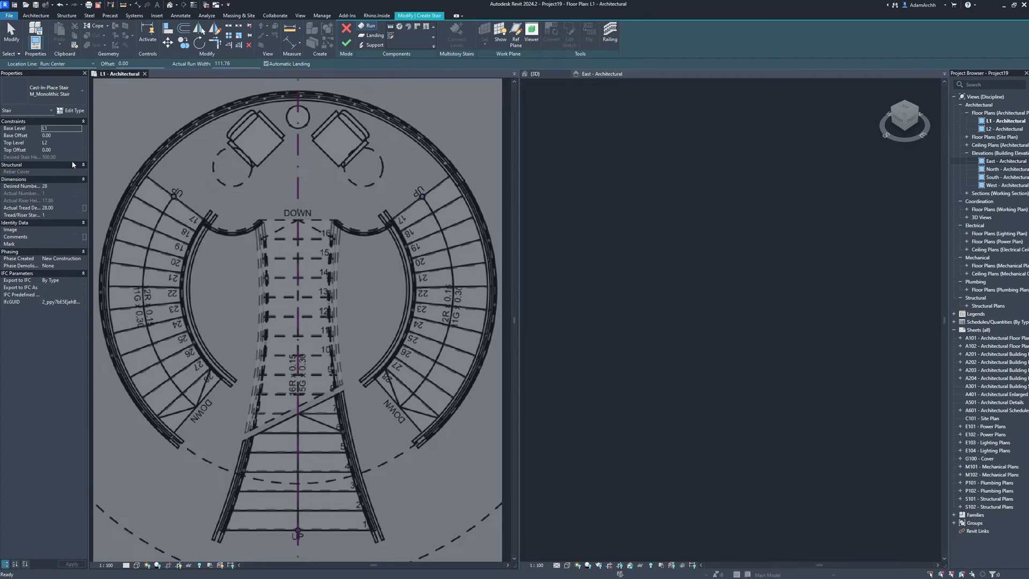
click(45, 186)
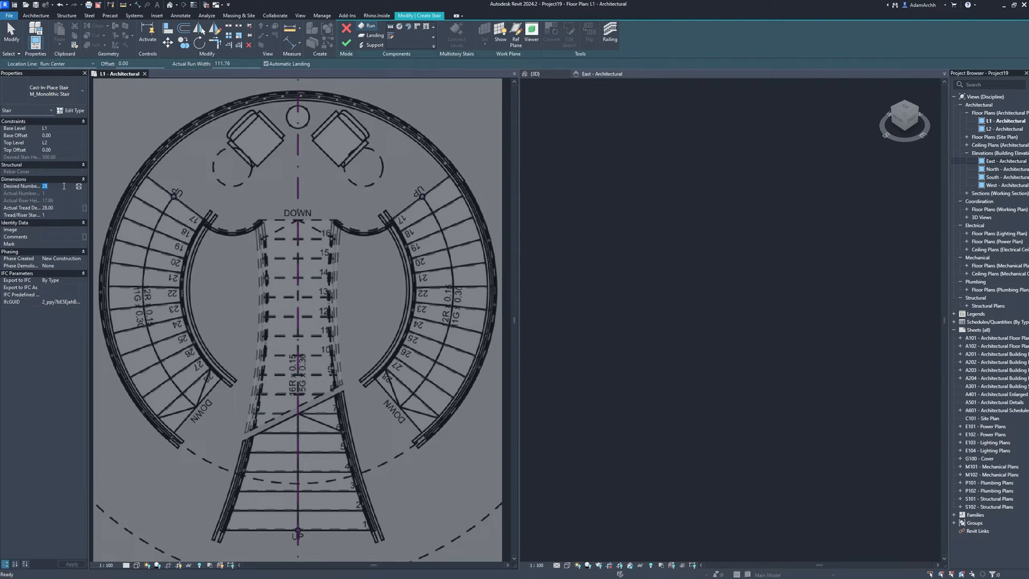
text(30)
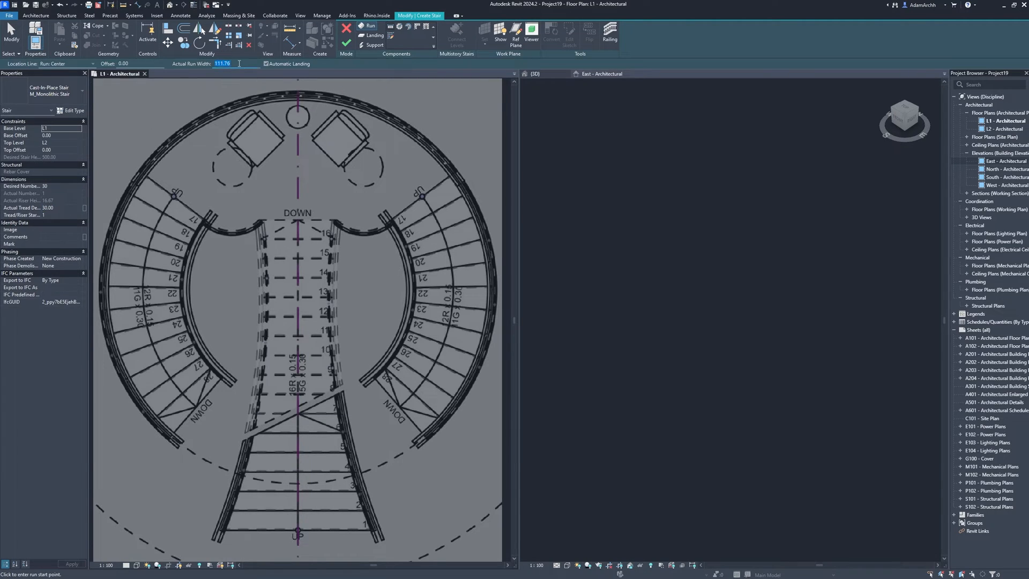
text(130.00)
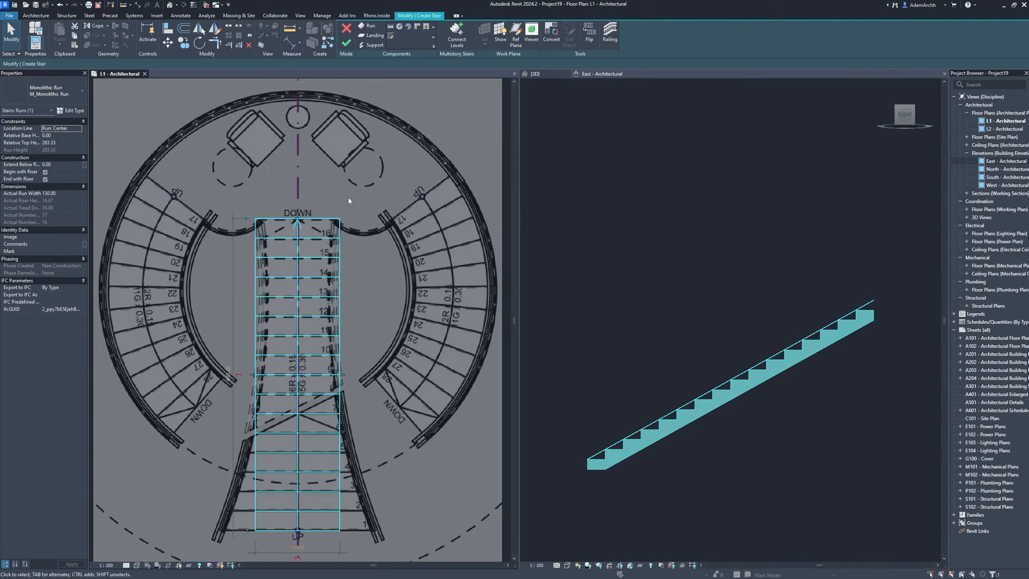
Convert the run to a custom sketch and trace boundary lines along the flared edges.
click(552, 30)
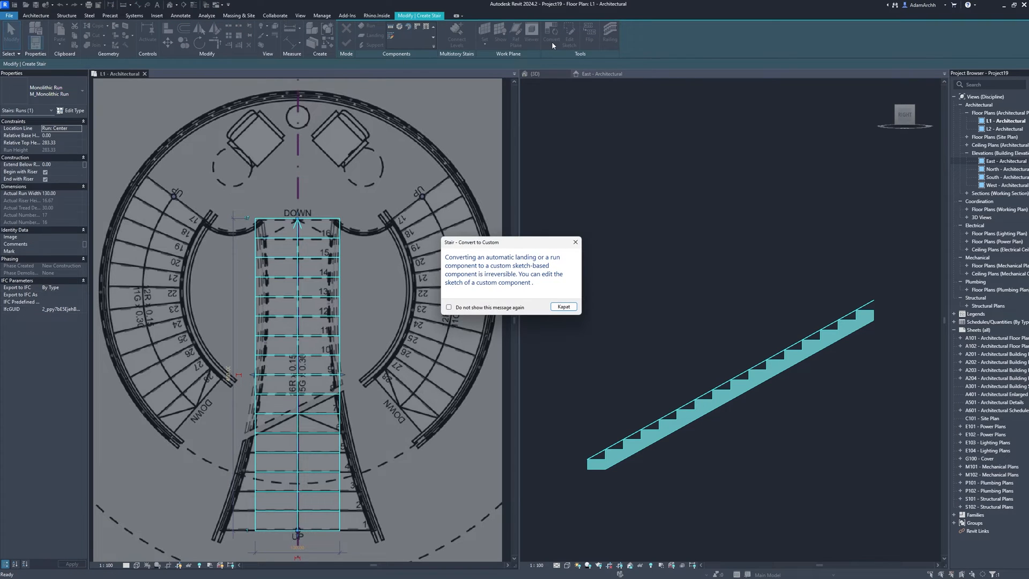
click(563, 307)
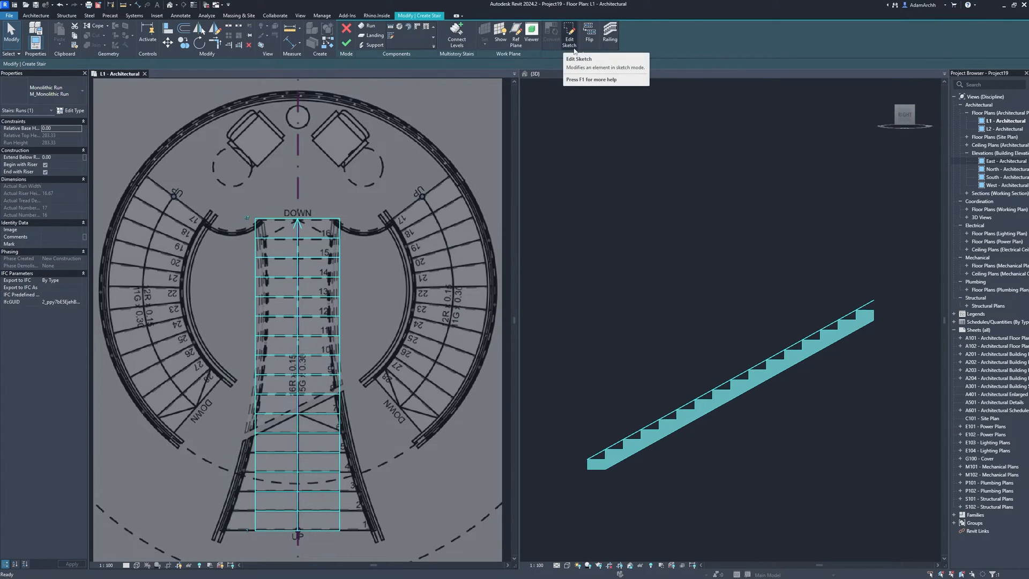
click(572, 31)
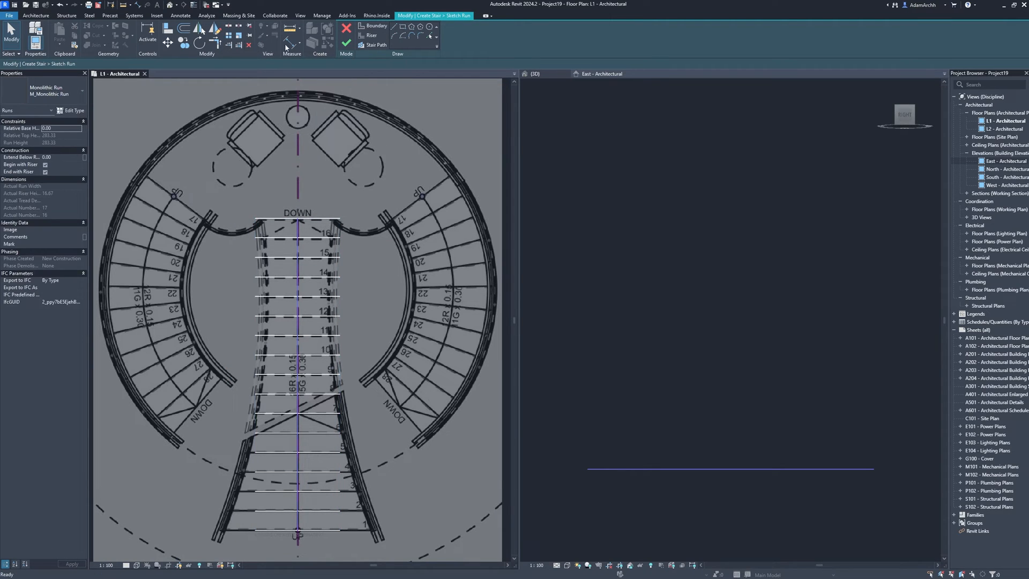
click(407, 35)
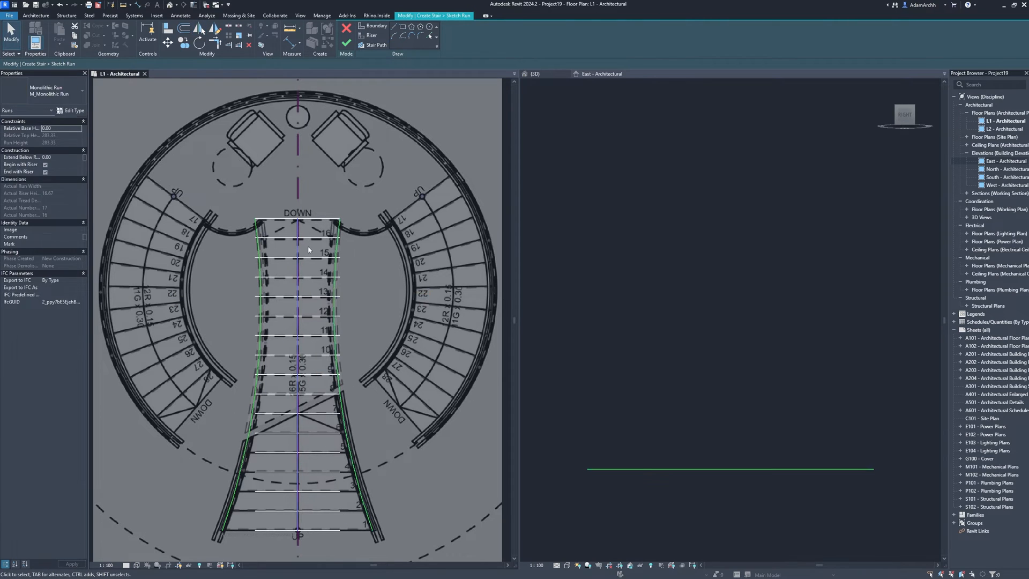
mouse_move(230, 44)
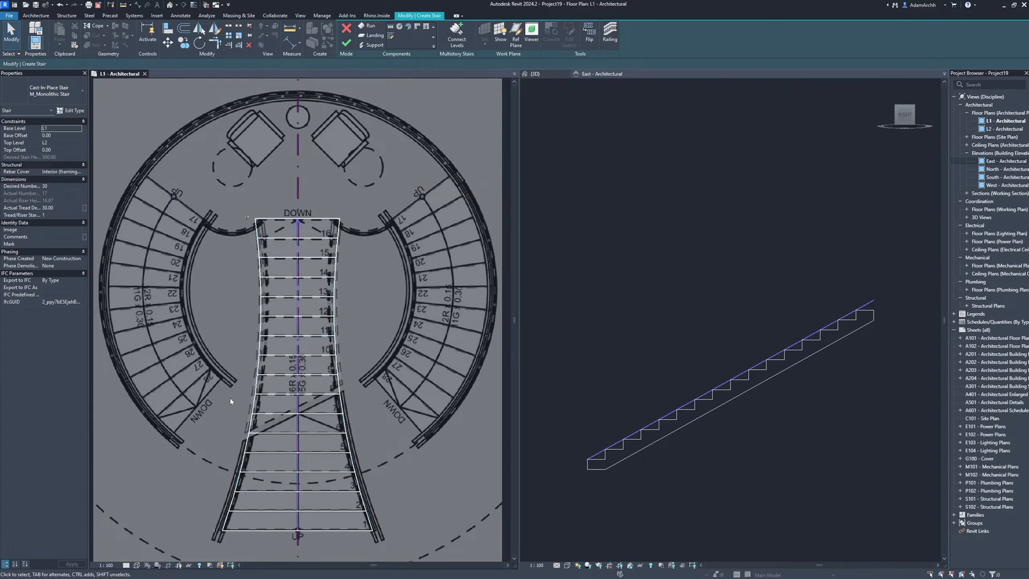
Set the plan scale to 1:200 and draw both Center-ends Spiral runs on the Run Center line.
click(107, 564)
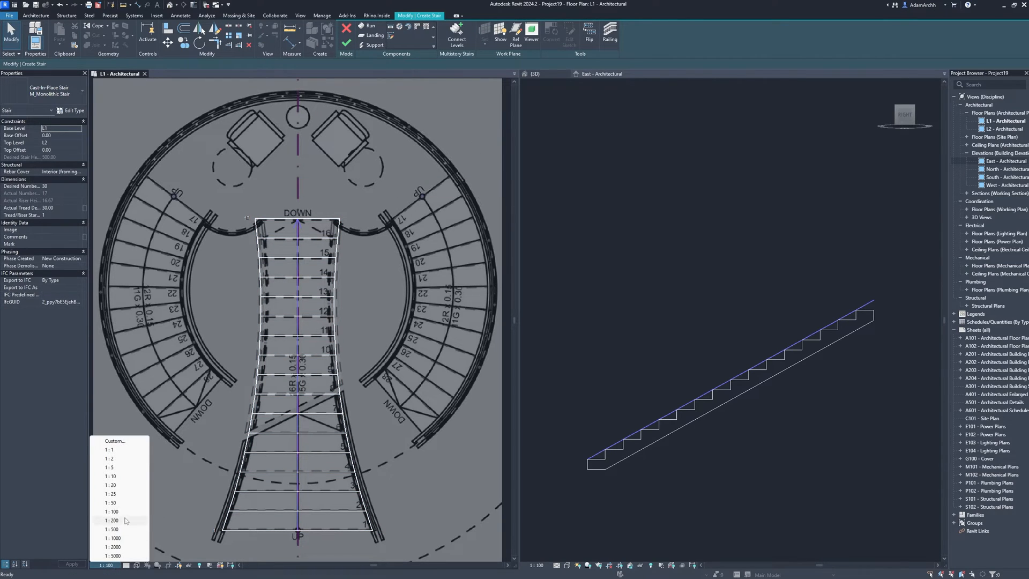
click(111, 519)
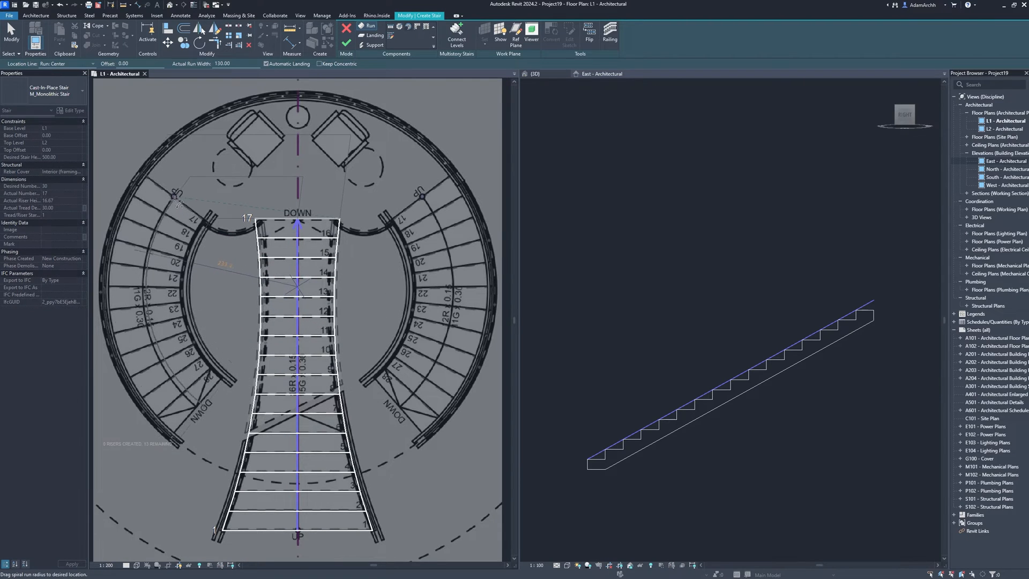
click(90, 63)
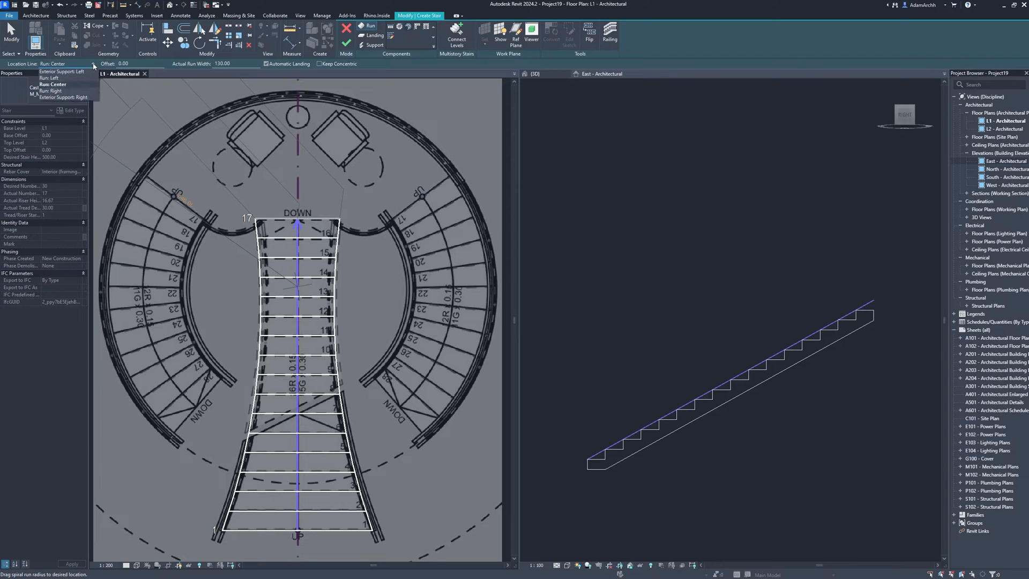
click(40, 78)
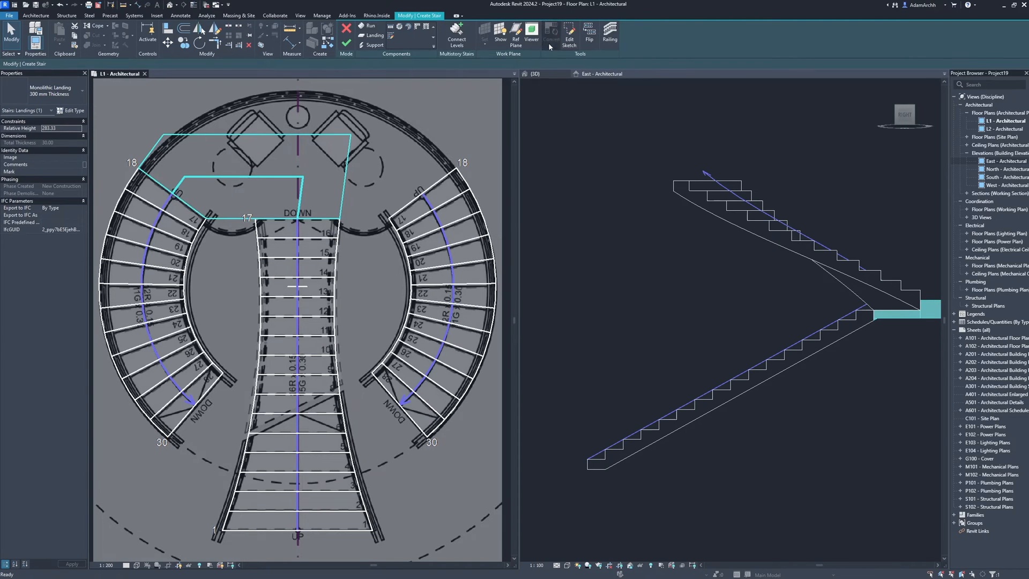
Resketch the landing boundary along the inner curve and outer circle of the image.
click(569, 32)
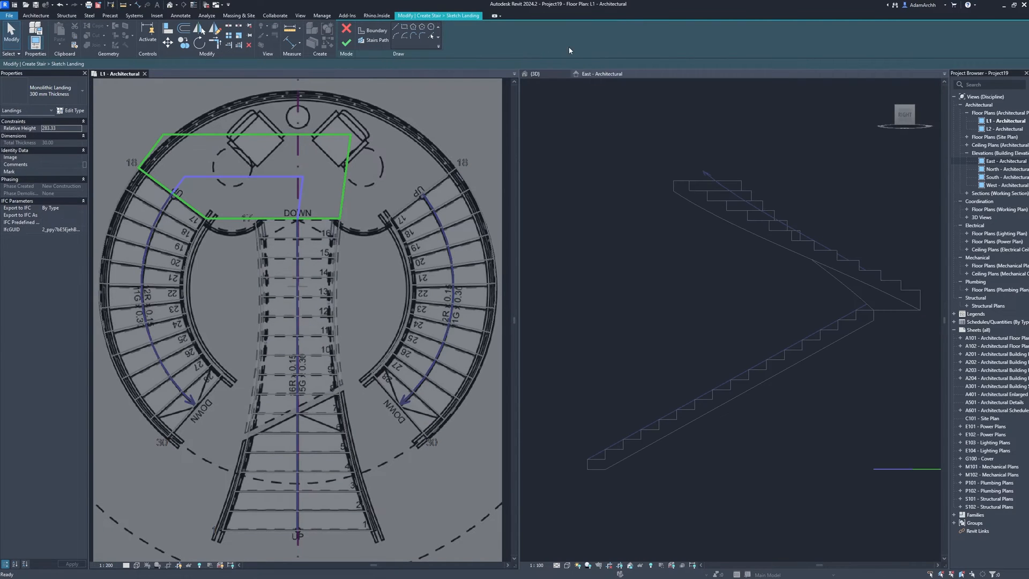
click(142, 167)
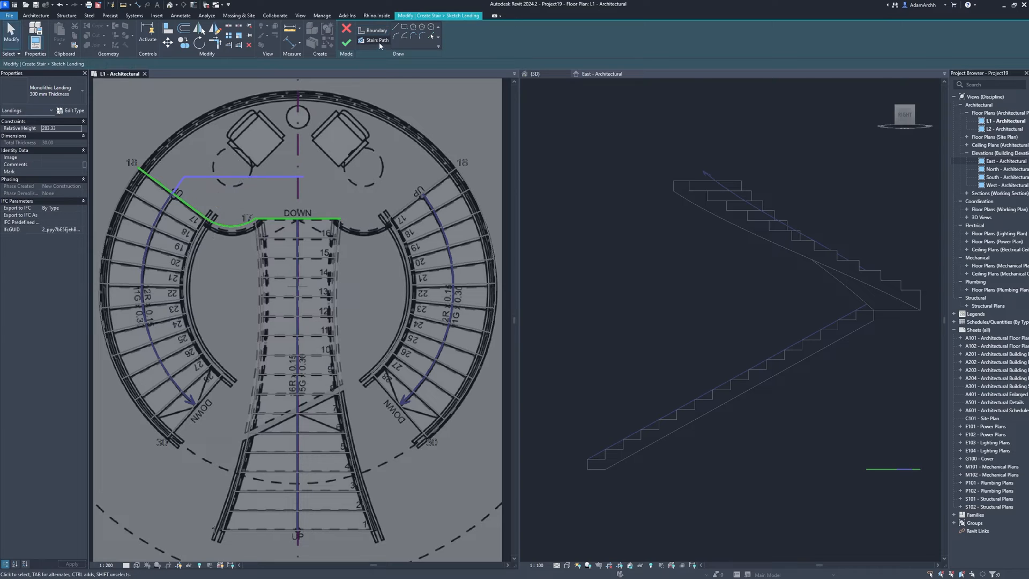
click(399, 30)
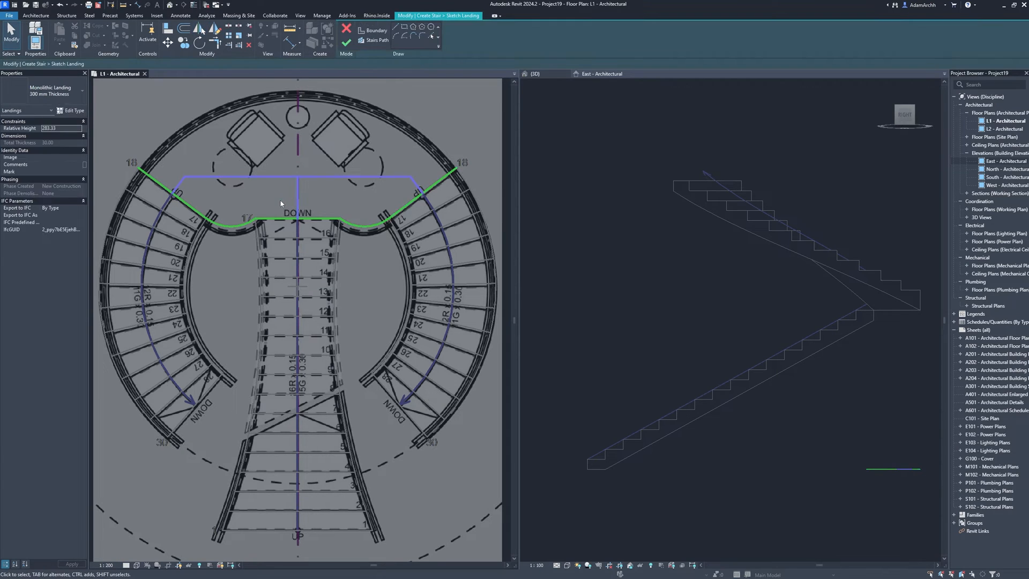
mouse_move(405, 41)
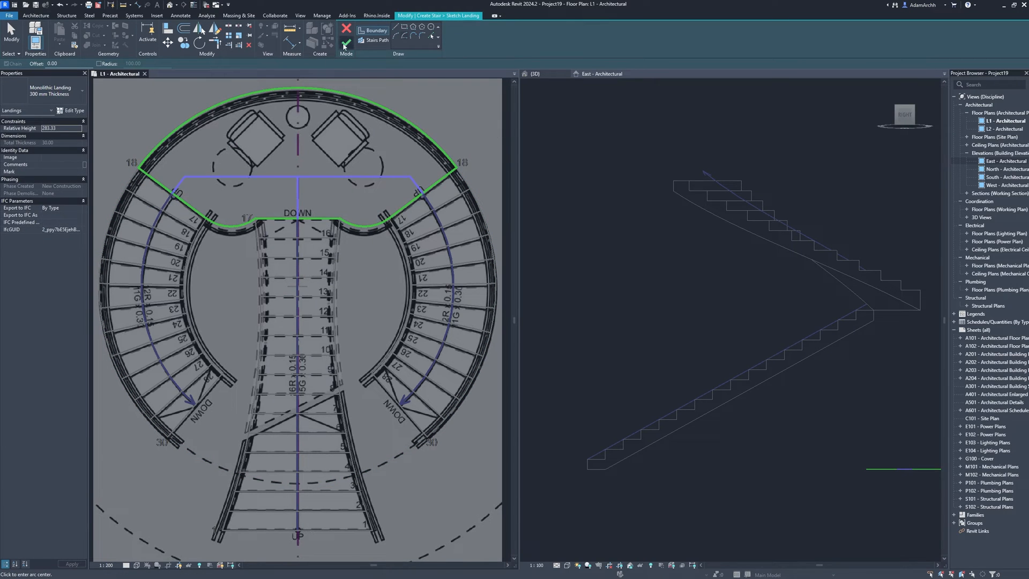
click(347, 42)
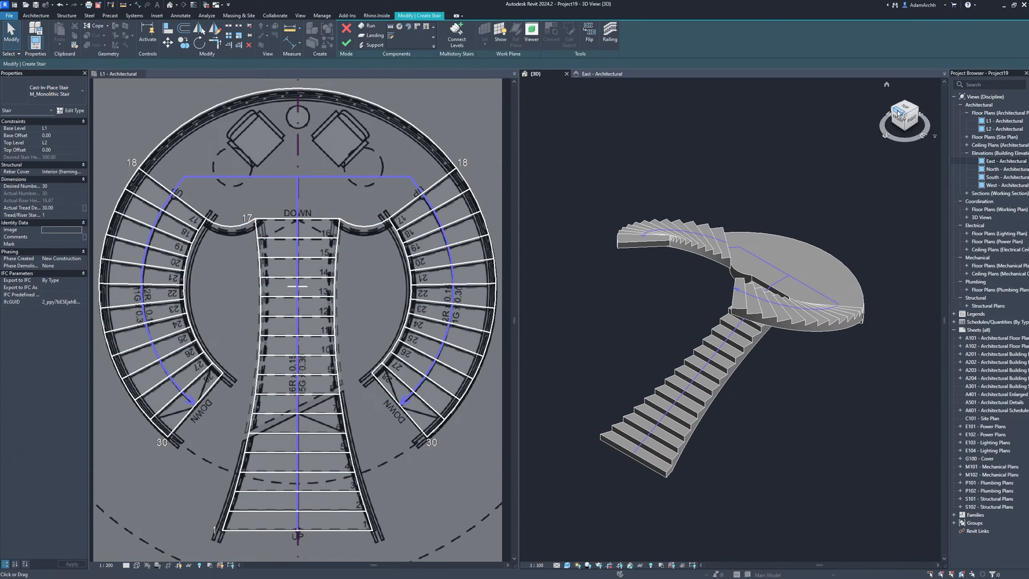
Set the plan scale to 1:50, finish the stair and select it with railings in 3D.
click(904, 120)
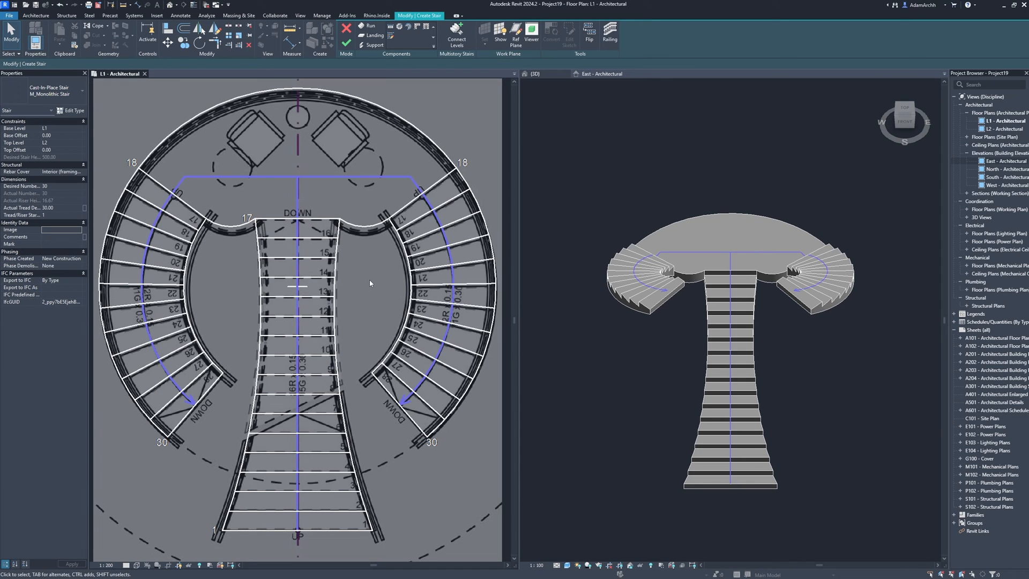
click(107, 564)
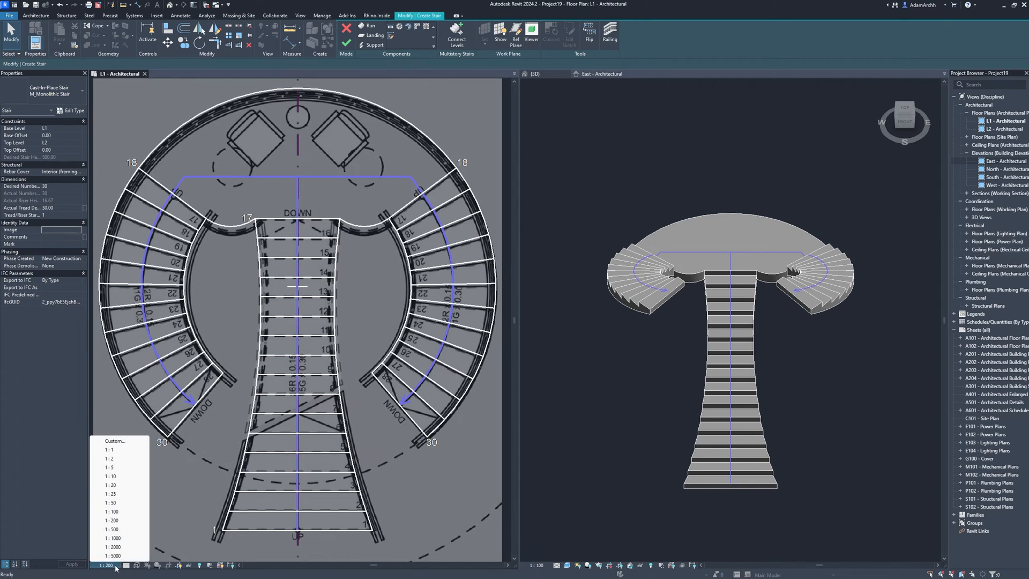
click(110, 503)
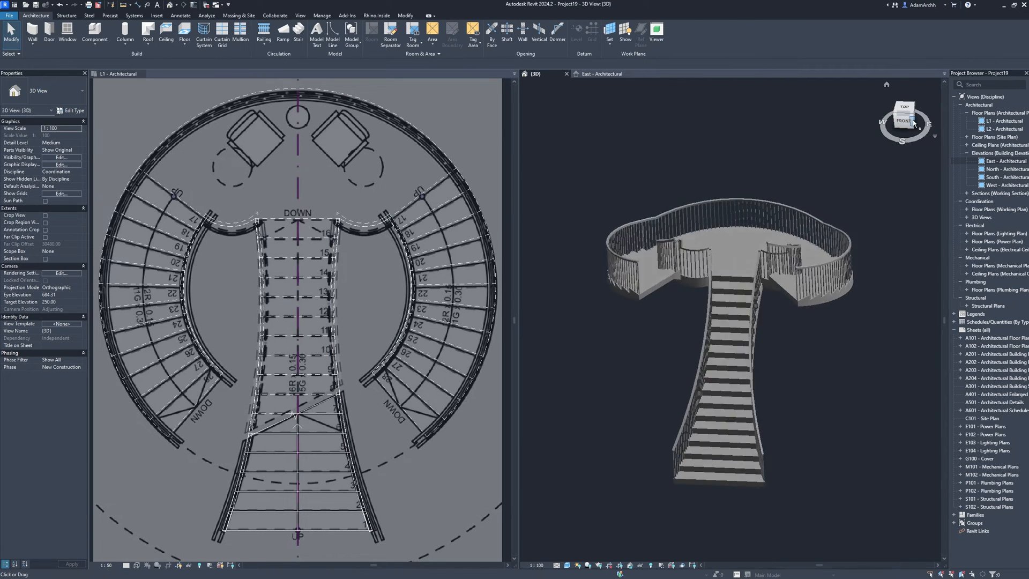
click(905, 122)
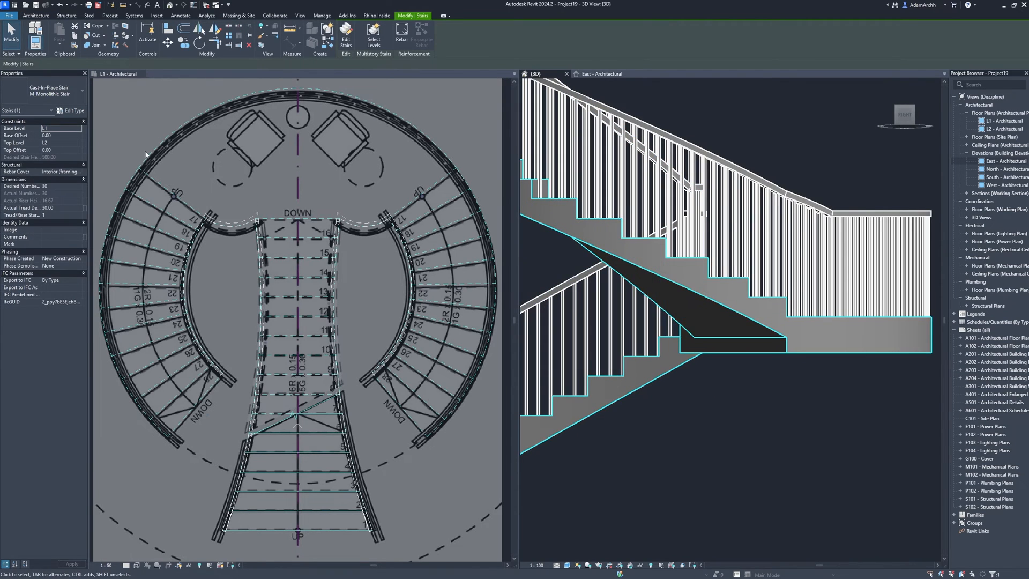
Set the landing type's Monolithic Thickness to 15 and view the thinner slab in 3D.
click(70, 111)
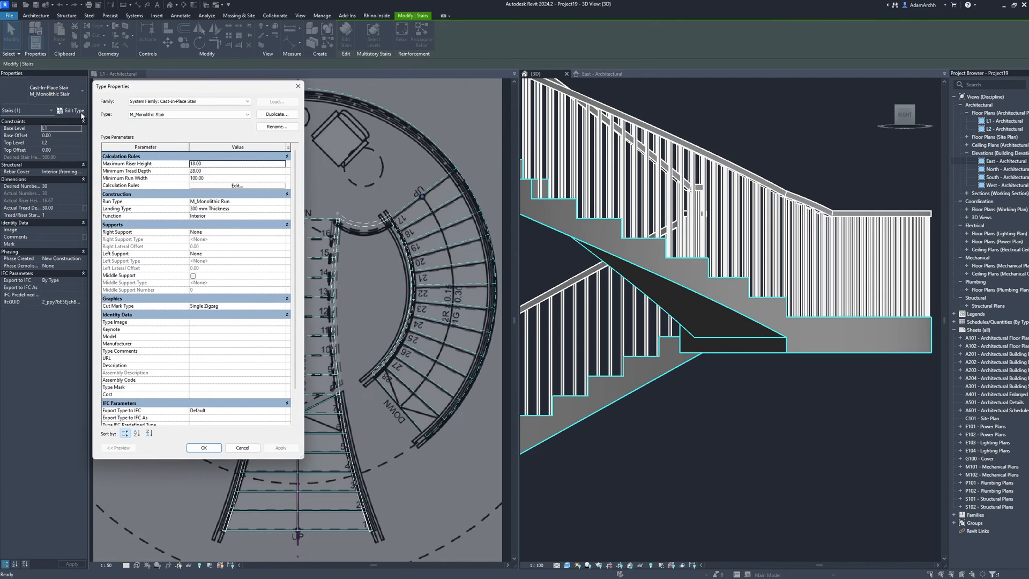
mouse_move(281, 214)
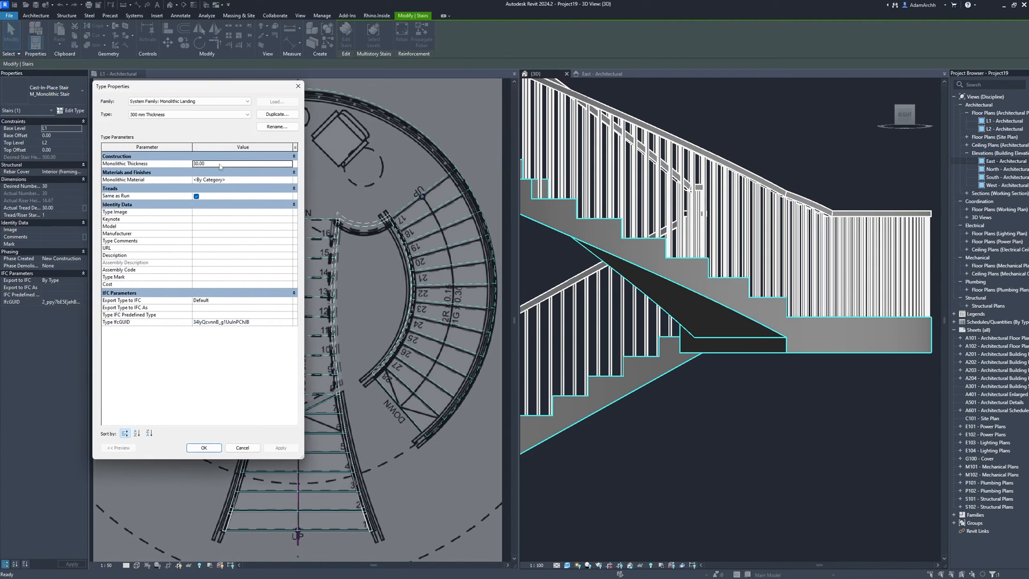
text(15)
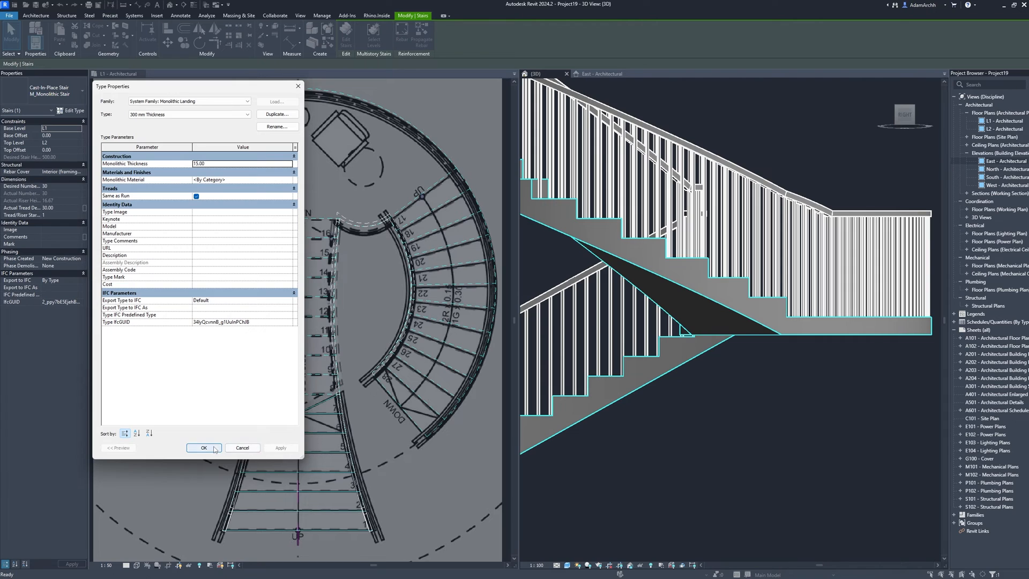
click(203, 448)
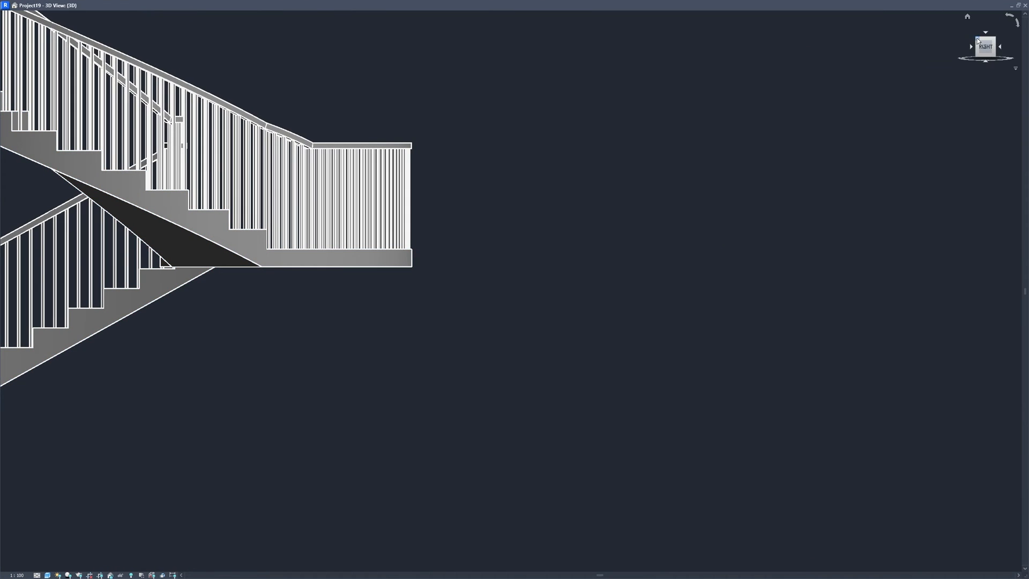
click(979, 44)
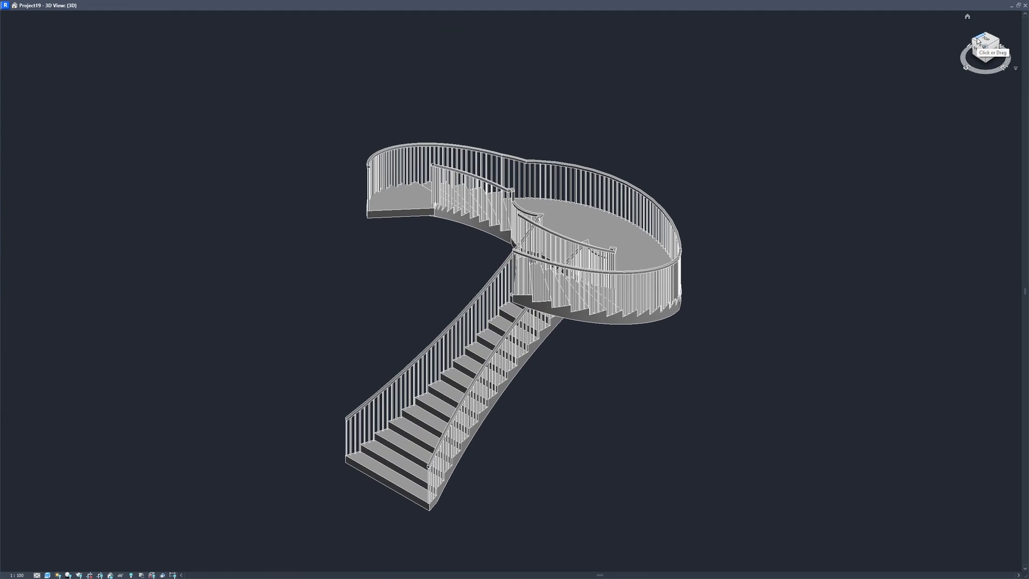